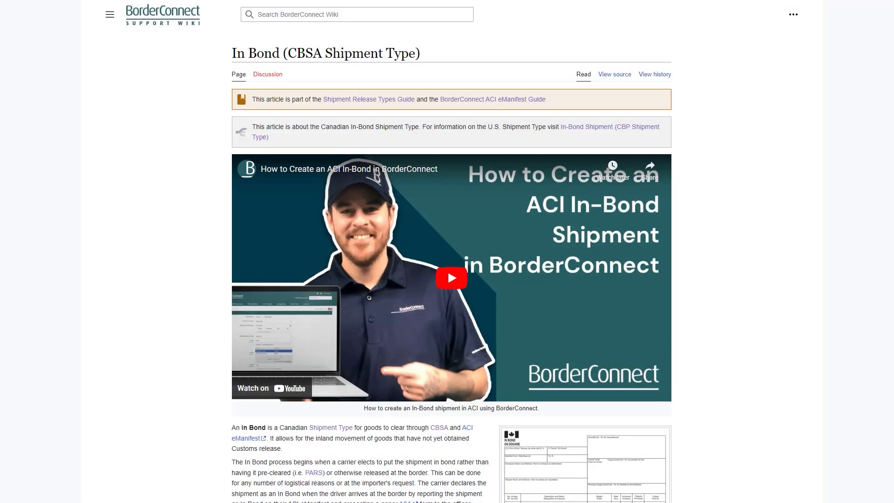
Start a new ACI eManifest with trip number 20230627.
scroll(down, 3)
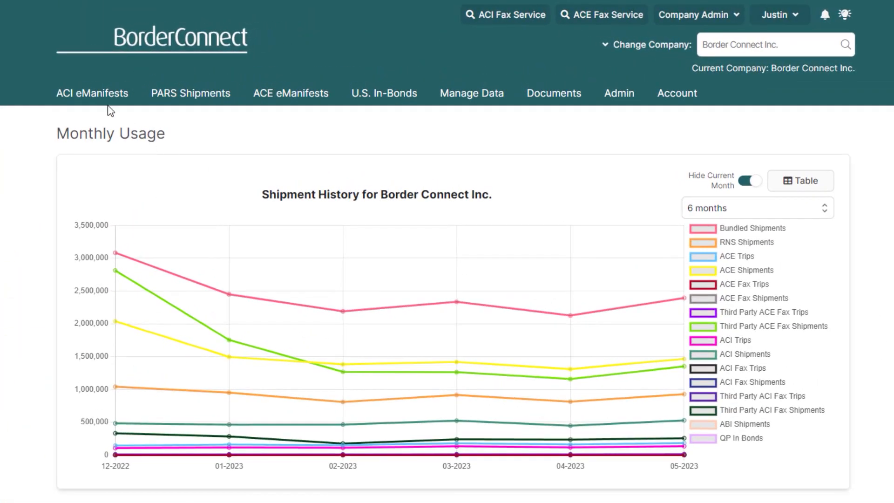
click(92, 93)
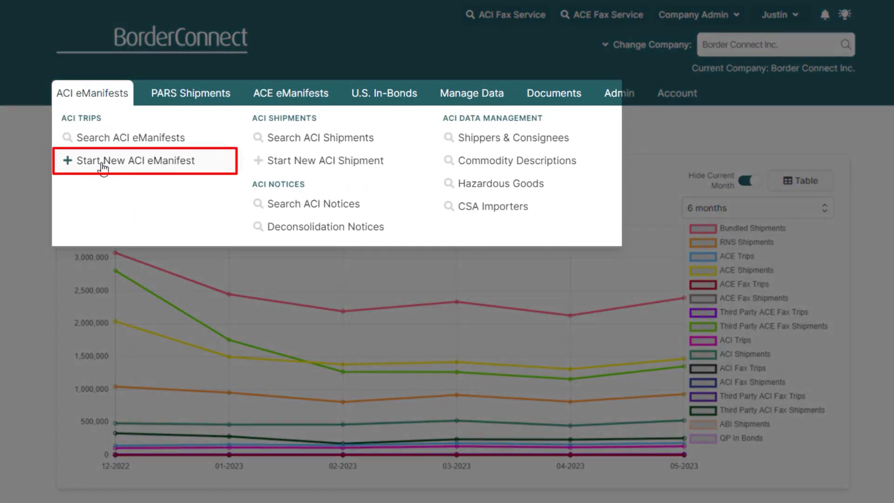
click(129, 161)
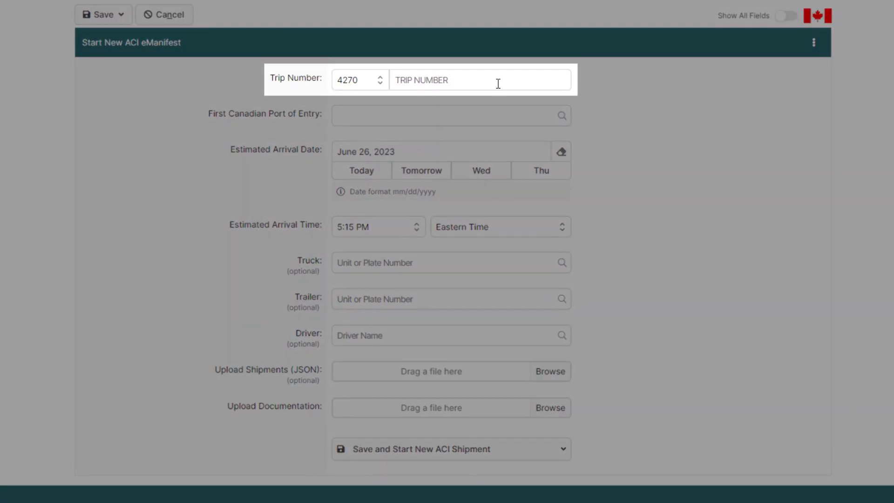
text(20230627)
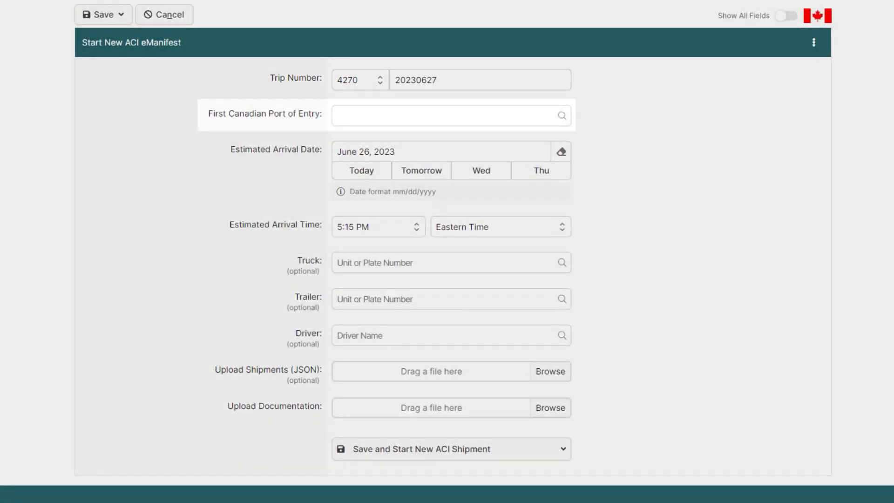
Set the first Canadian port of entry to 0817 Abbotsford-Huntingdon.
click(450, 115)
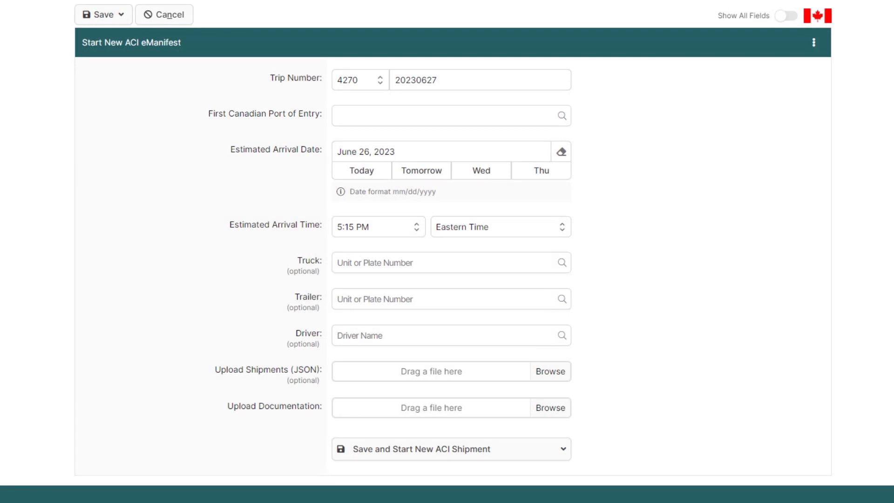
text(081)
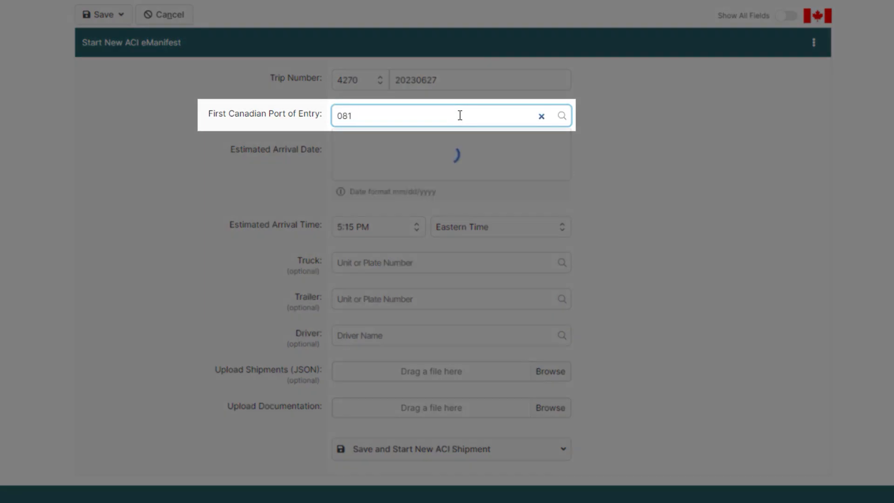
click(541, 116)
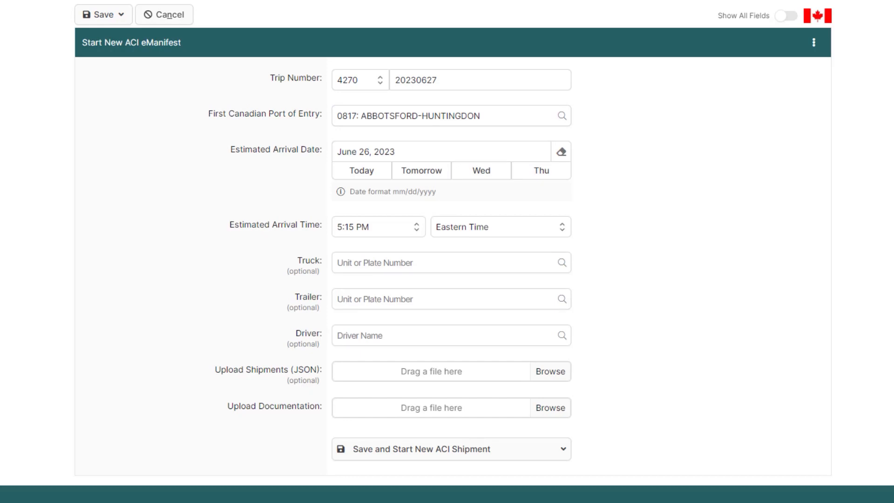
Show all trip fields and set the sub location to warehouse 4443 Walker Distribution.
click(790, 15)
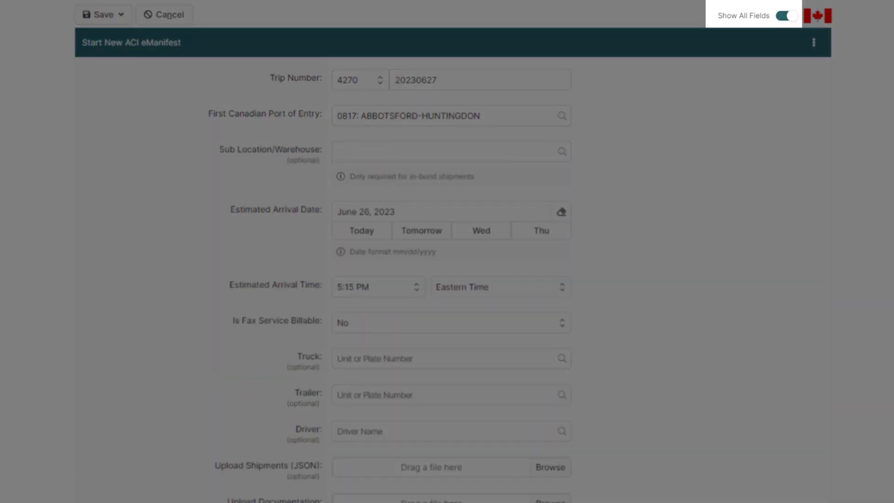
click(451, 151)
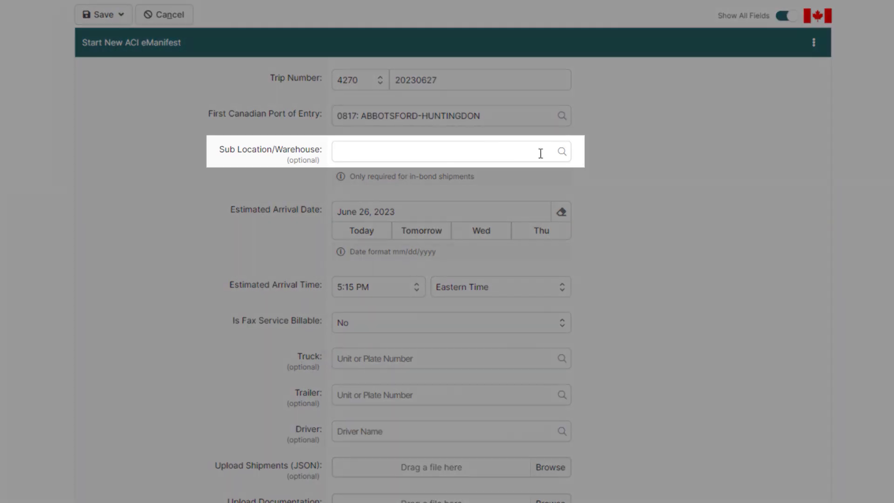
click(445, 151)
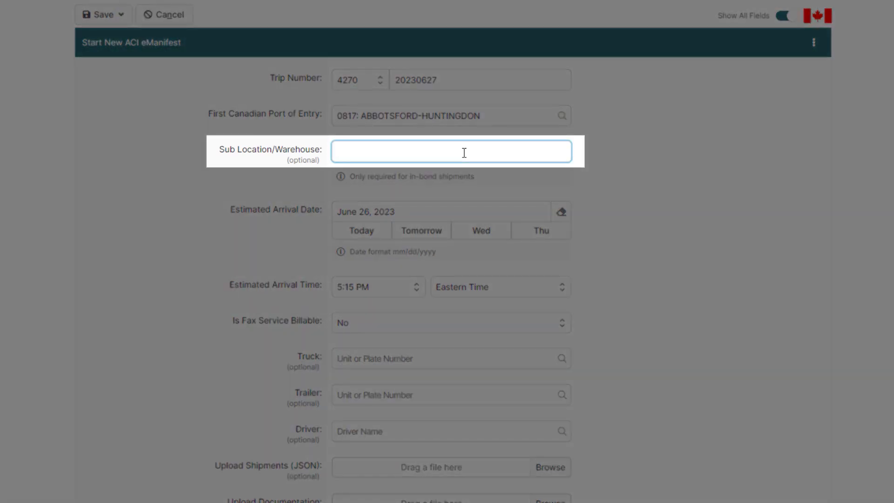
text(44)
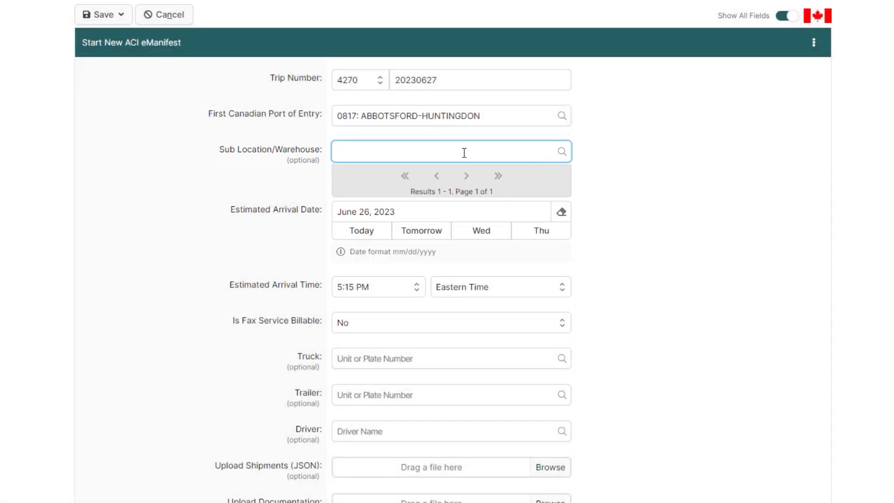
text(walker di)
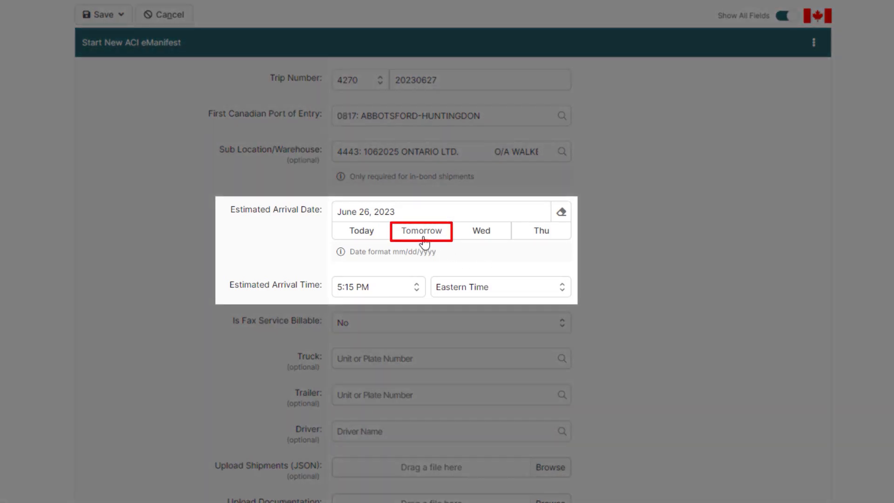
Set arrival to tomorrow 06/27/2023, truck 1326, trailer 445026 and the driver.
click(371, 287)
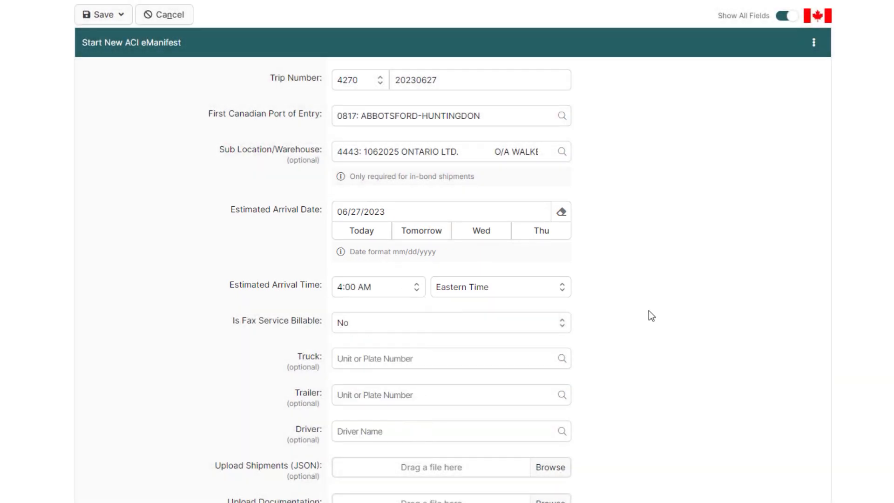
text(1326)
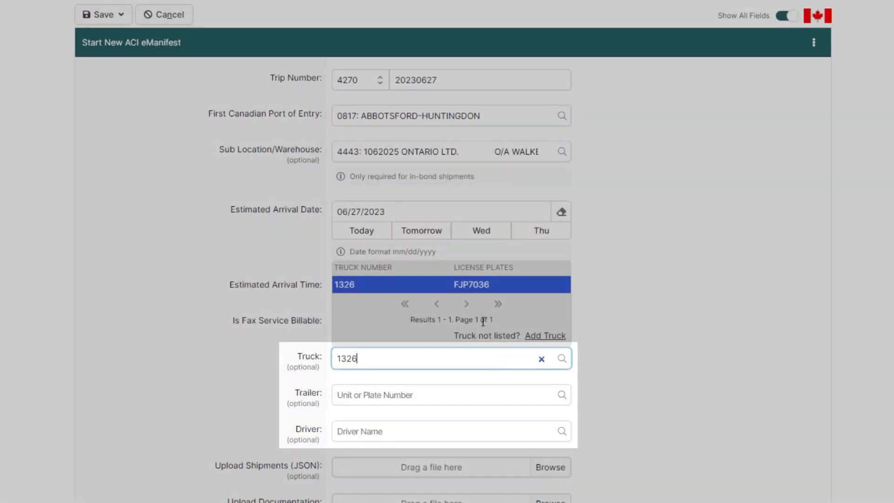
text(k5)
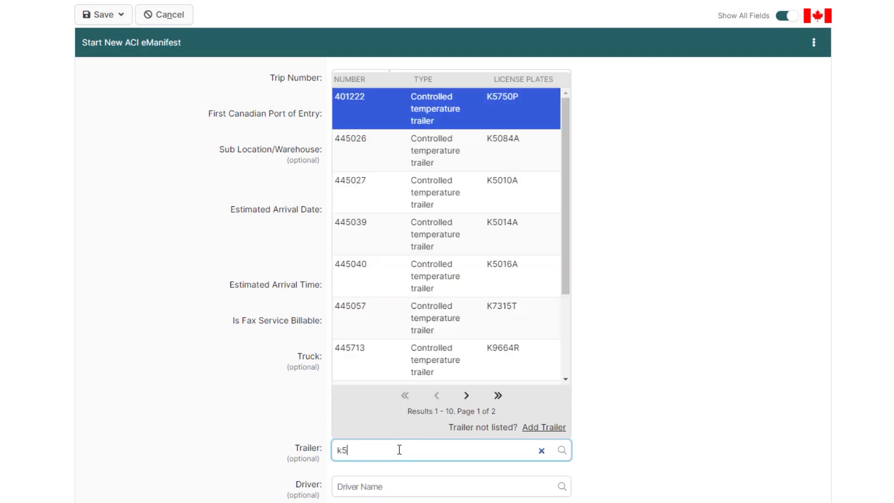
click(350, 150)
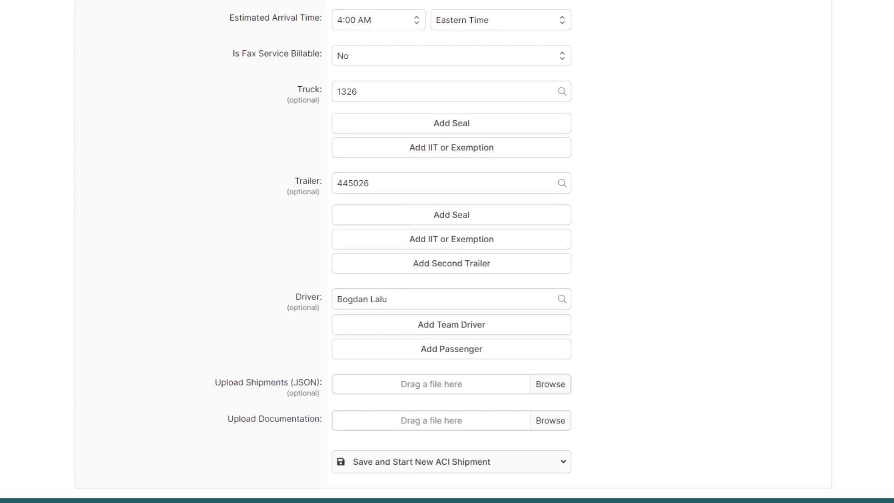
Save the trip and start a new ACI shipment.
scroll(down, 3)
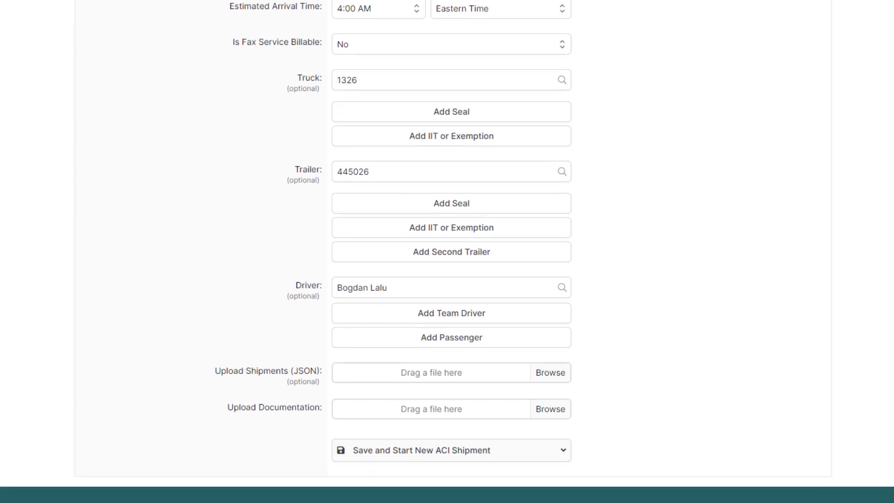
click(560, 450)
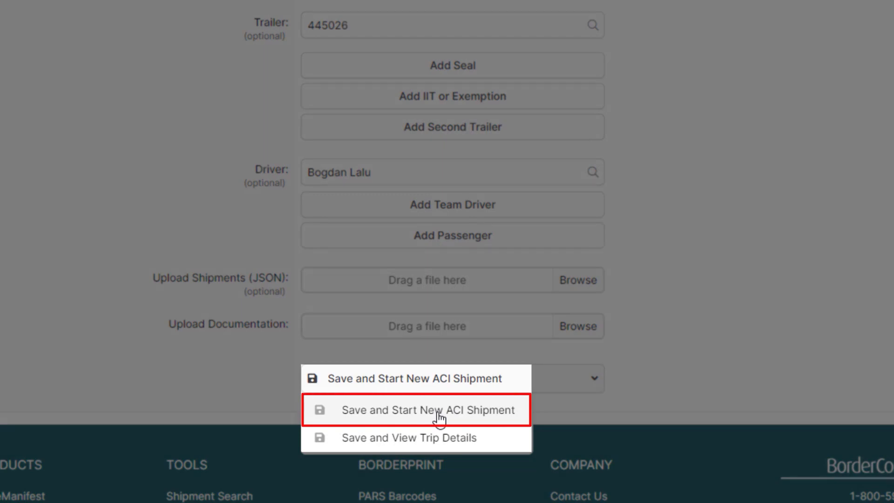
click(428, 411)
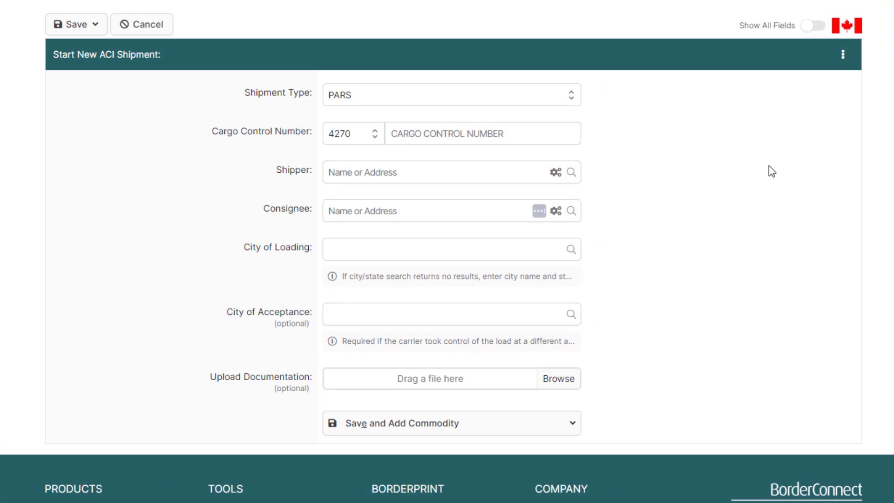
Make the shipment In-Bond and enter its cargo control number.
click(450, 94)
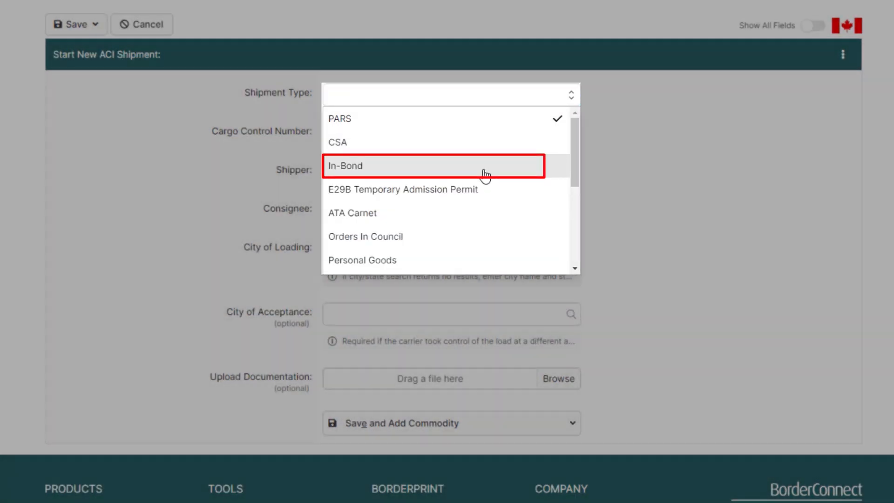
click(346, 166)
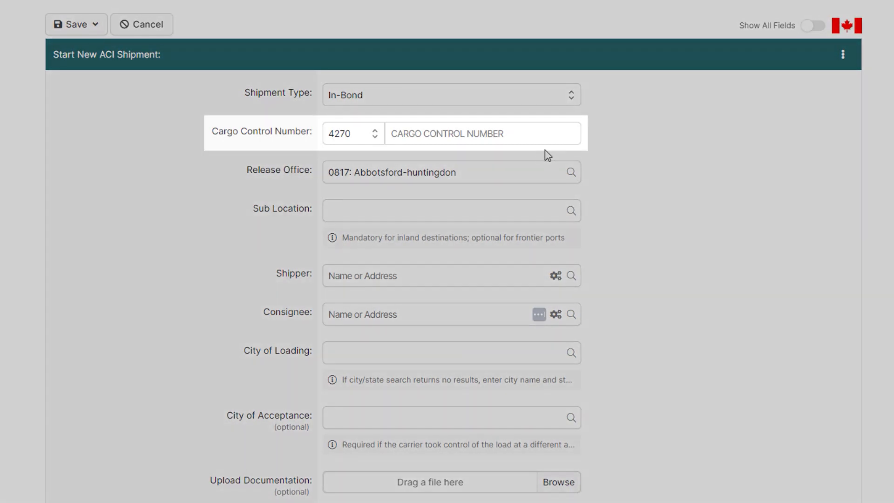
text(000)
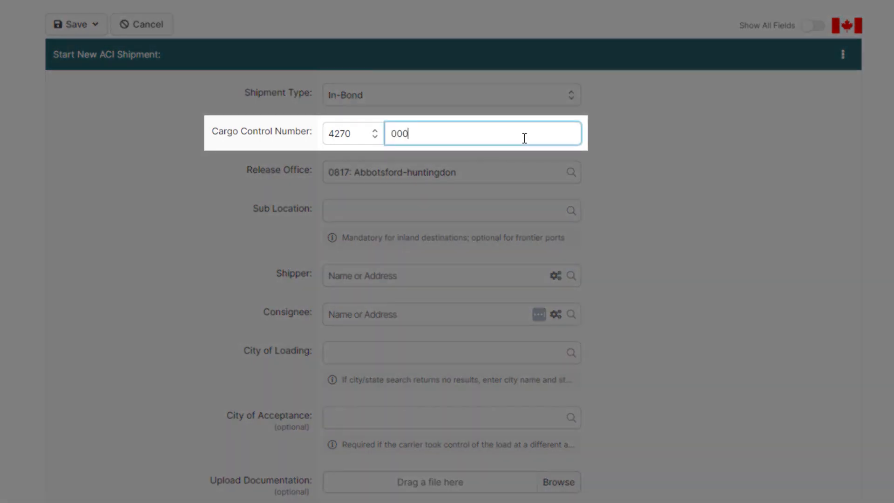
text(202306)
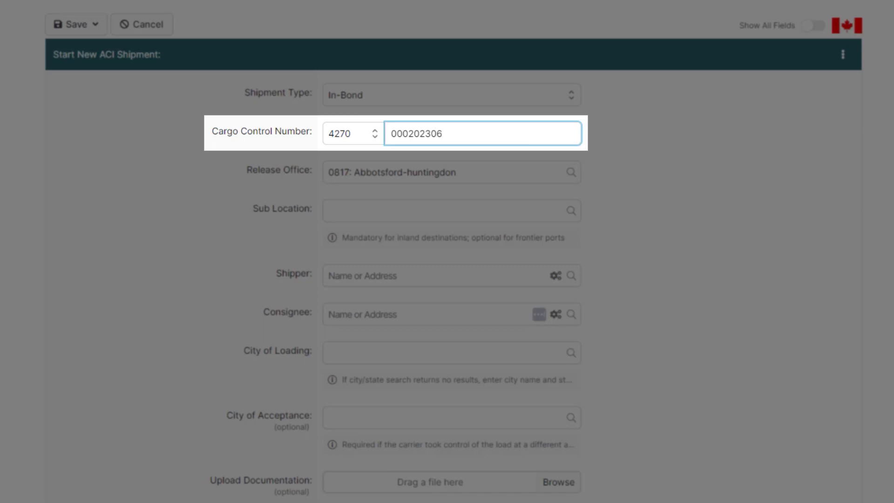
Set sub location 4443 Walker Distribution, release office 0496 and shipper BAR Transportation.
click(451, 210)
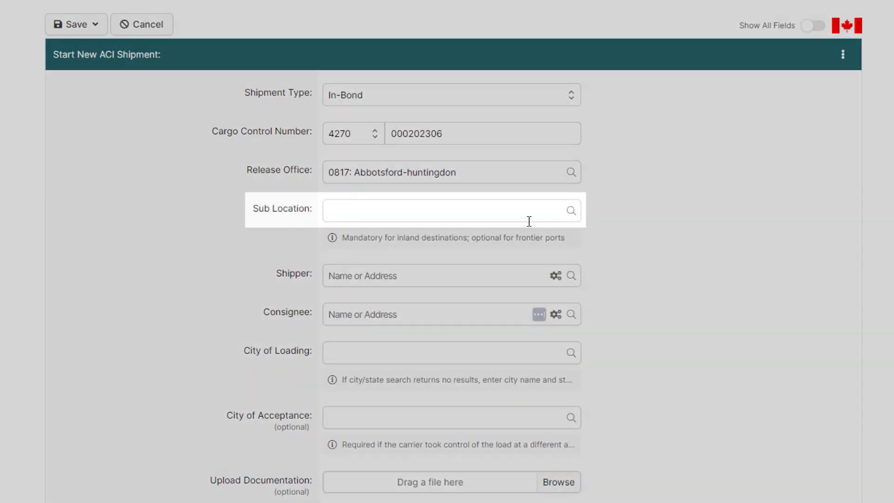
text(4443)
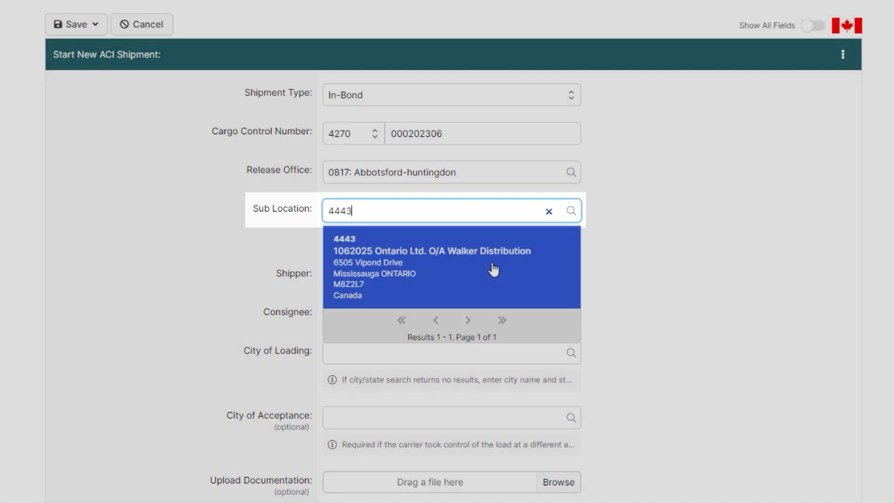
click(450, 267)
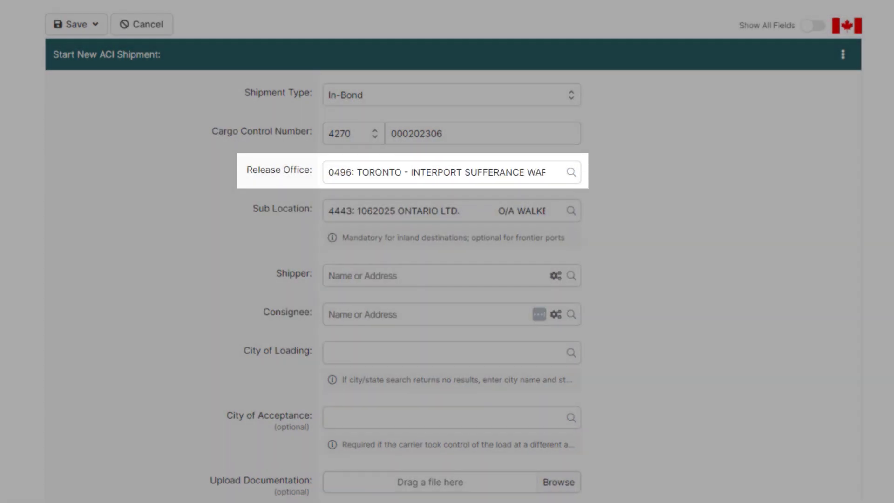
text(bar trans)
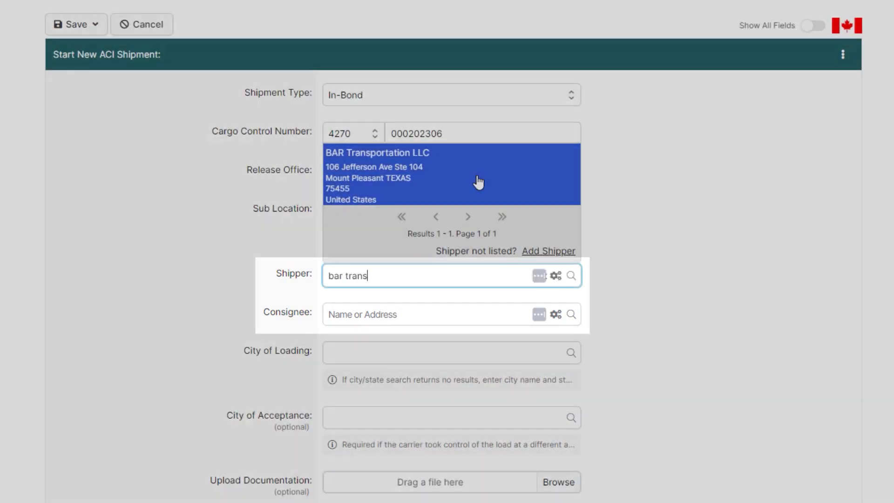
text(8755 k)
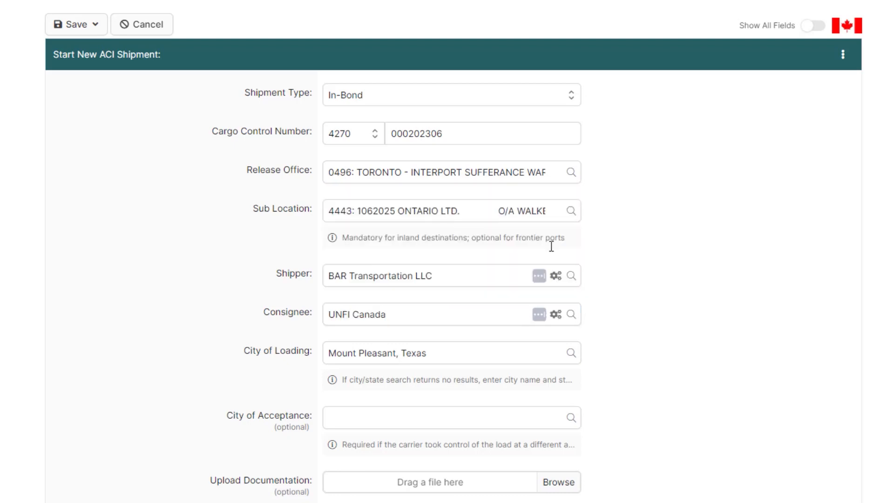
Add new consignee Lakeshore Steel with its postal code.
text(lakeshore steel)
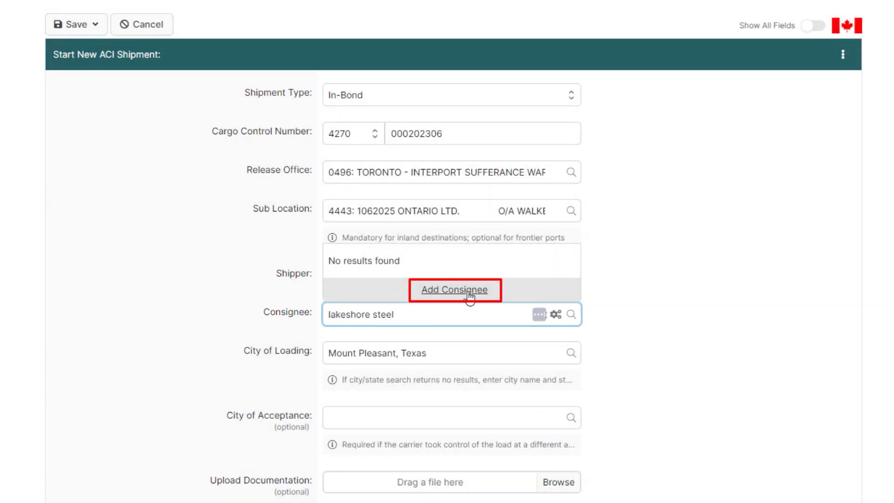
click(455, 290)
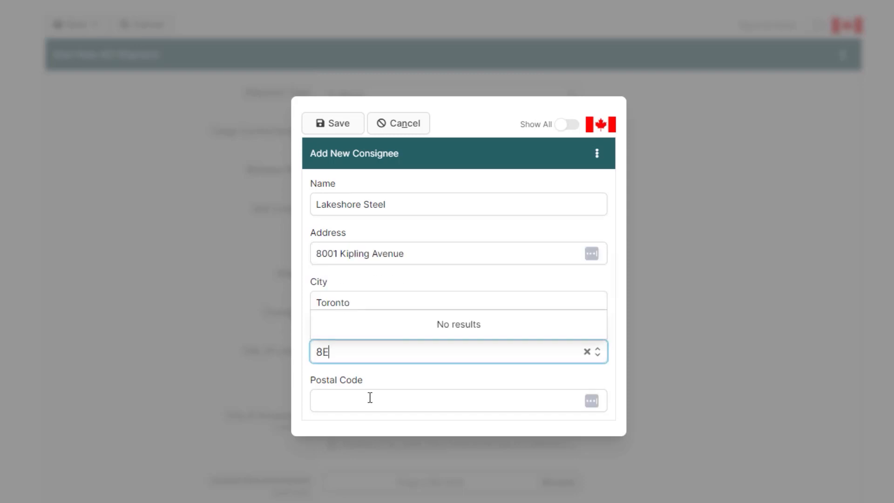
click(333, 123)
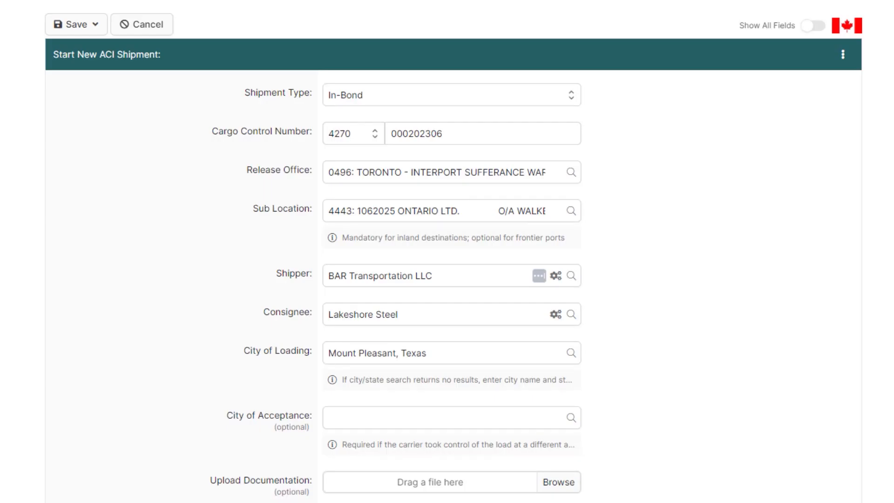
scroll(down, 3)
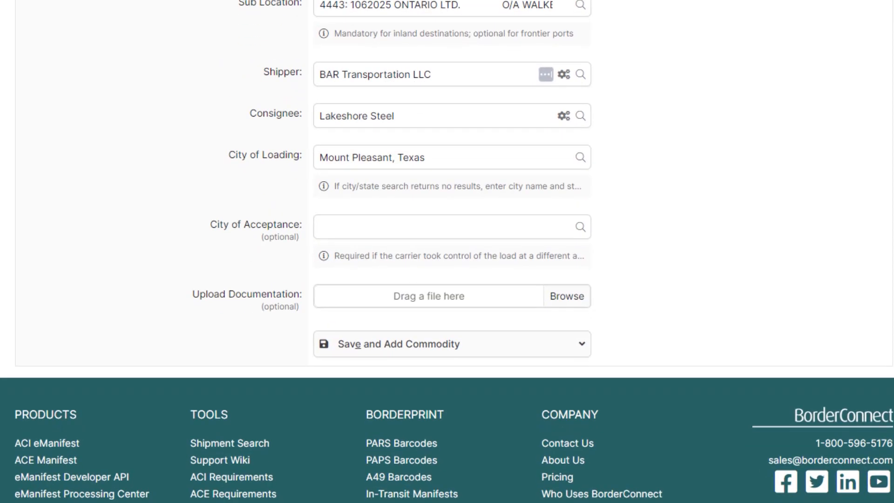
click(581, 344)
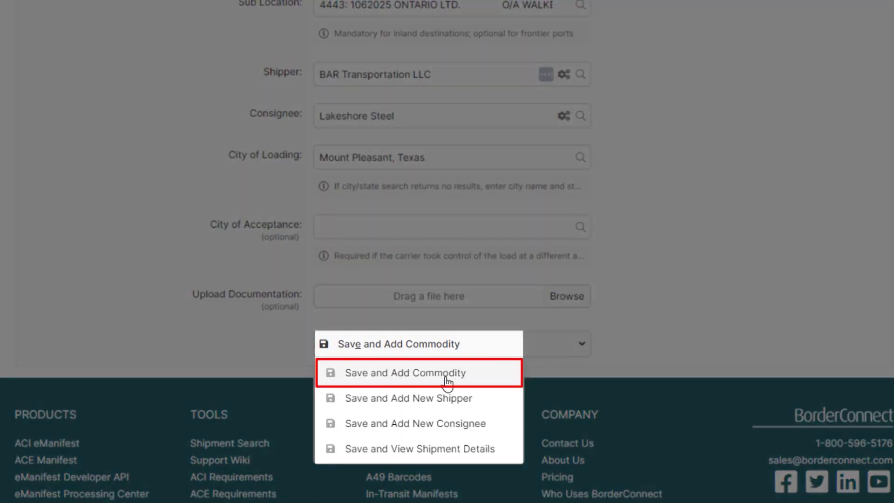
Save and add a Steel Ingots commodity: quantity 12 Unit, weight 12500 Kilogram.
click(406, 372)
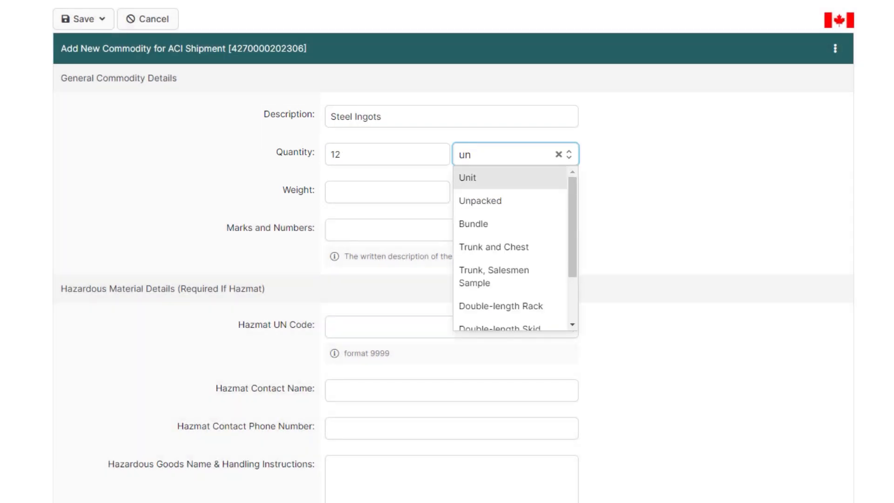
click(467, 177)
text(12500)
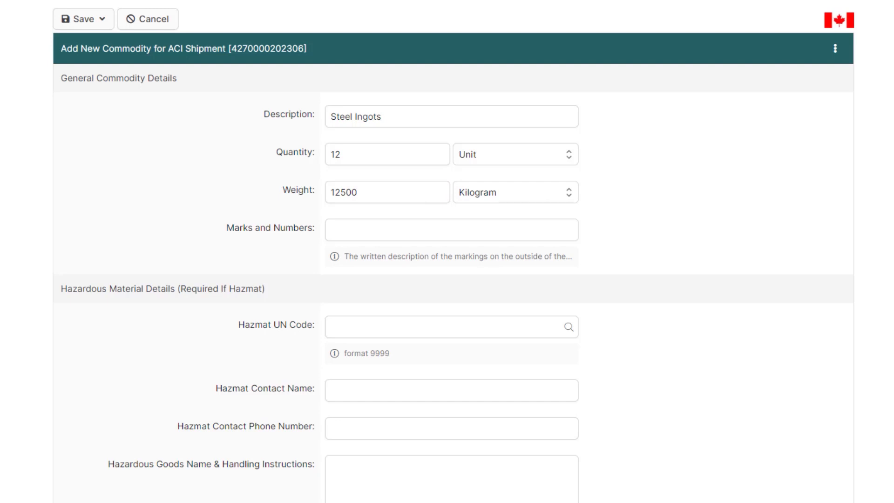
scroll(down, 3)
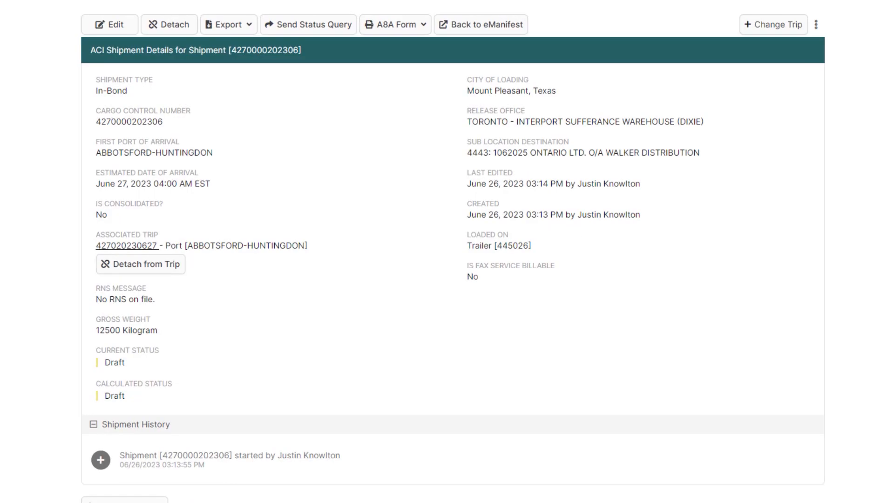
click(394, 24)
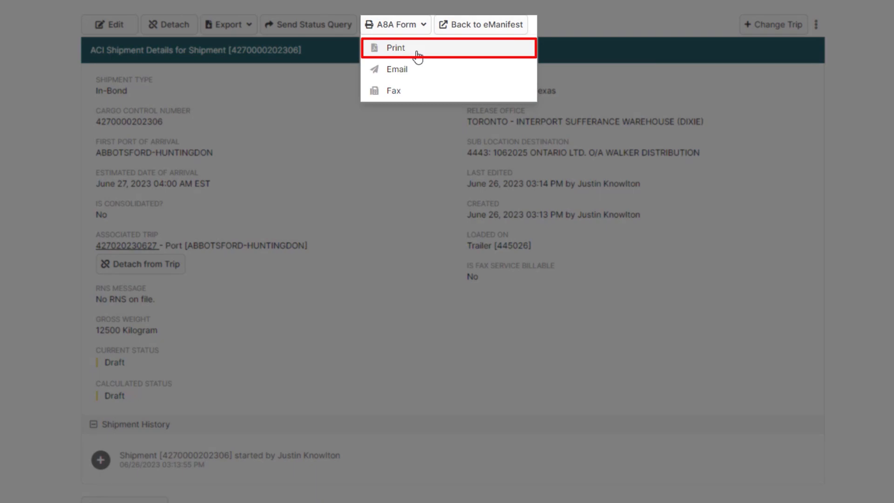
click(396, 48)
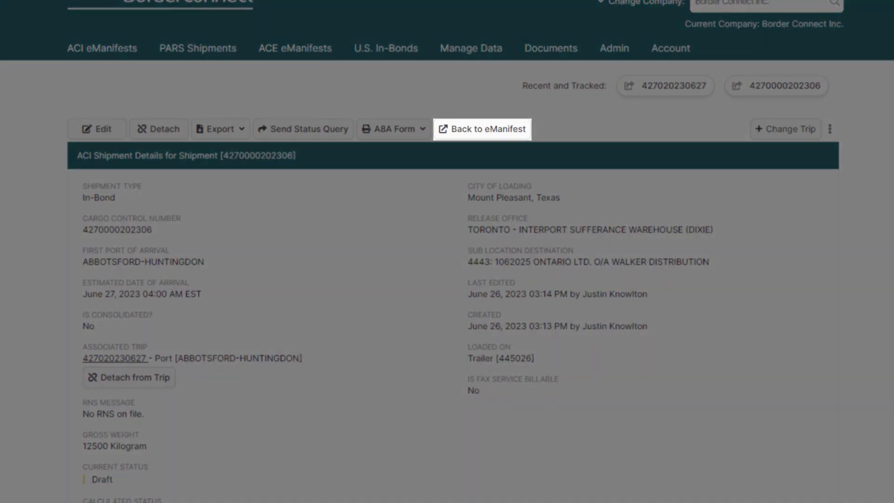
mouse_move(481, 129)
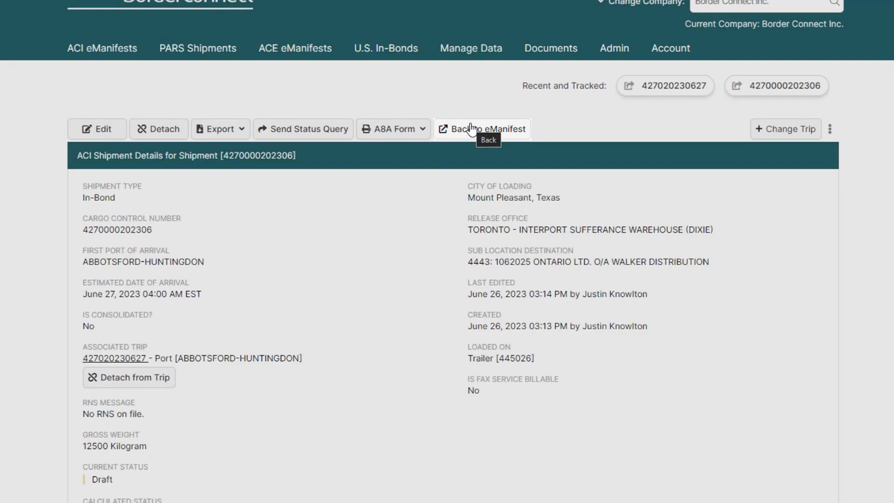
click(480, 129)
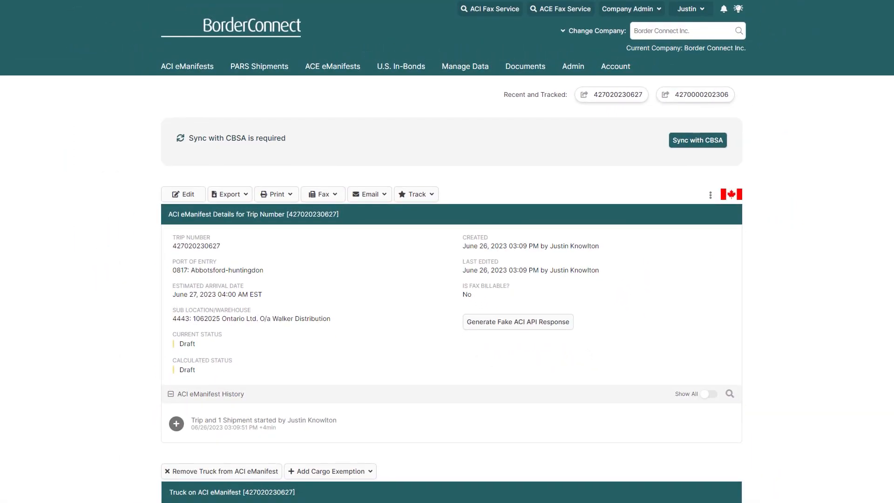
scroll(down, 3)
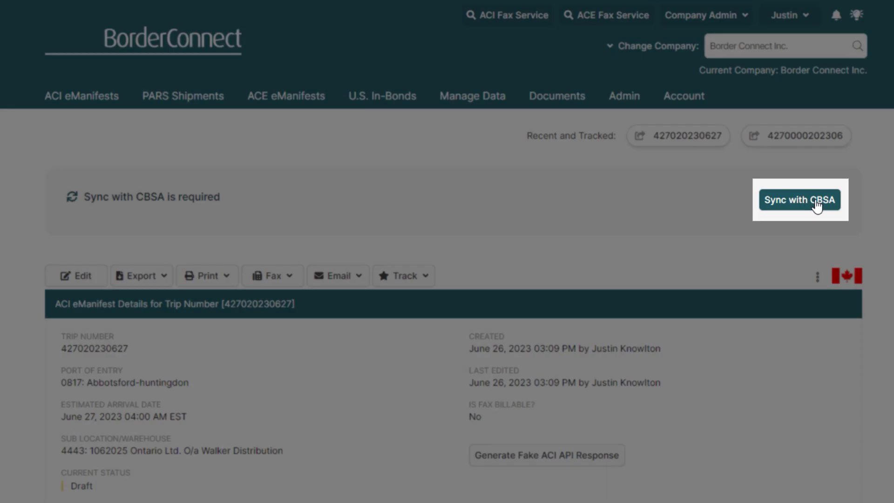
click(799, 199)
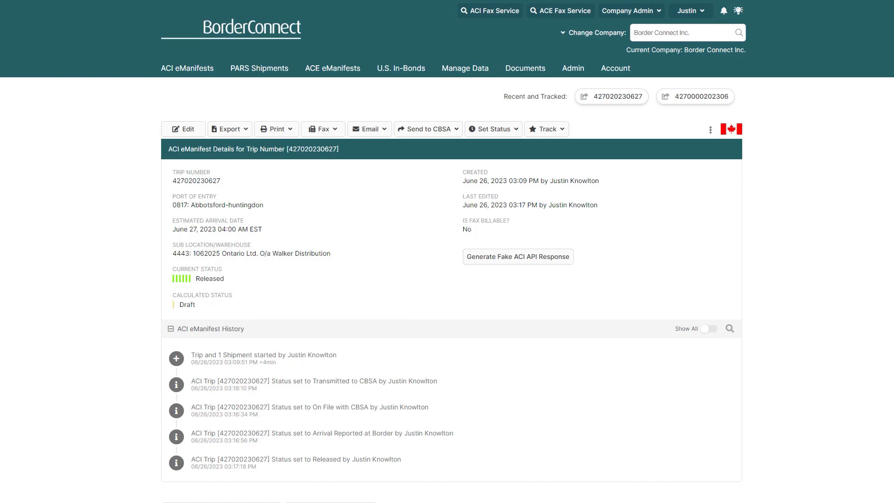
Start a new ACE eManifest and enter trip number 20230504.
click(333, 68)
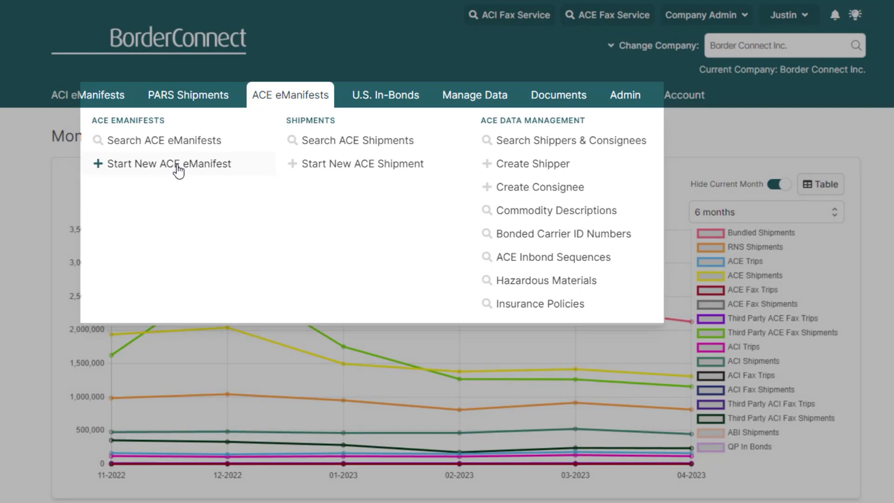
click(169, 163)
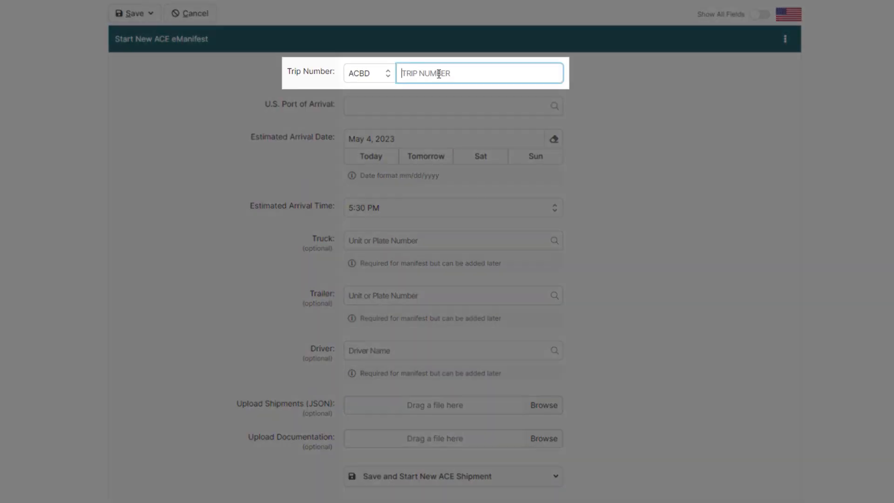
text(20230504)
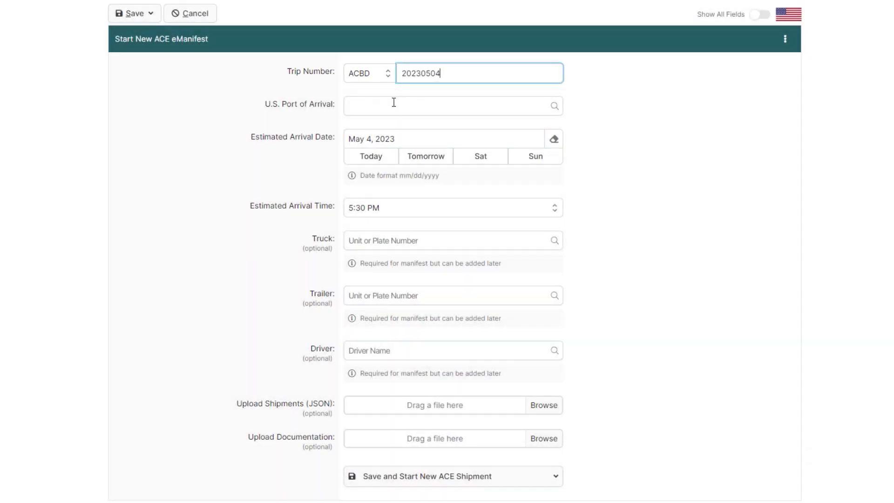